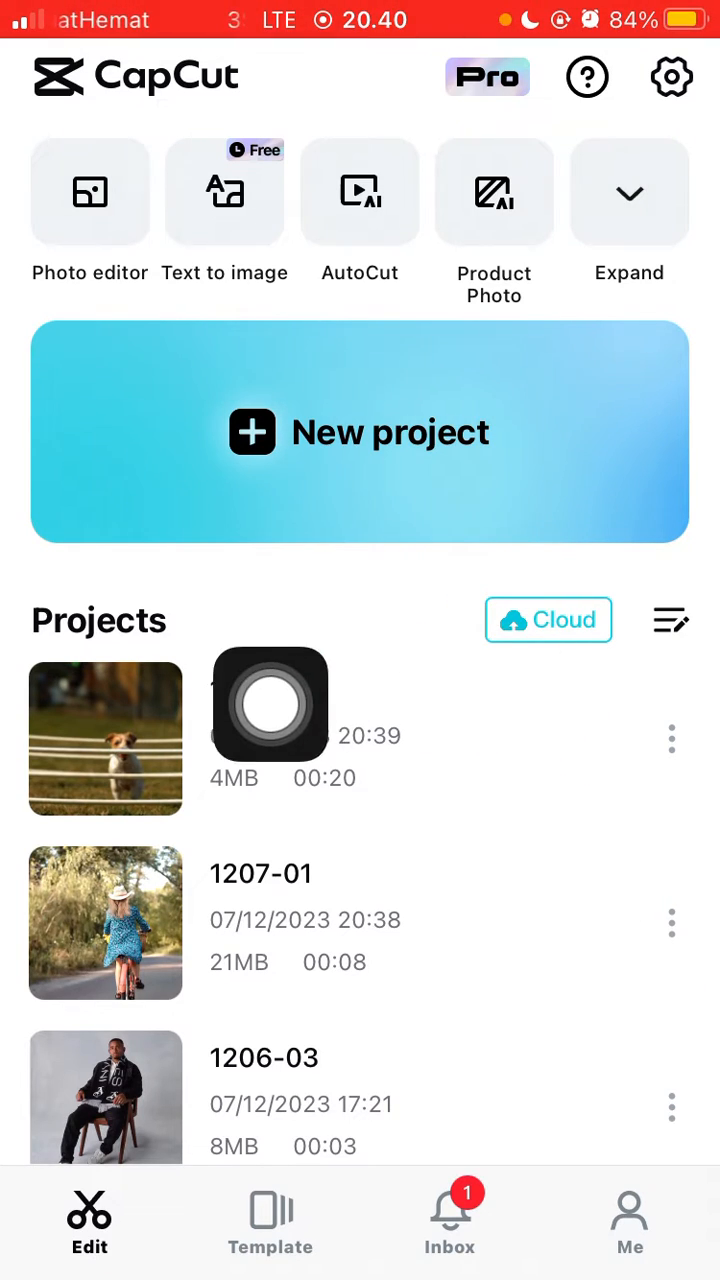
- Open the dog jumping project from the Projects list into the editor
click(104, 736)
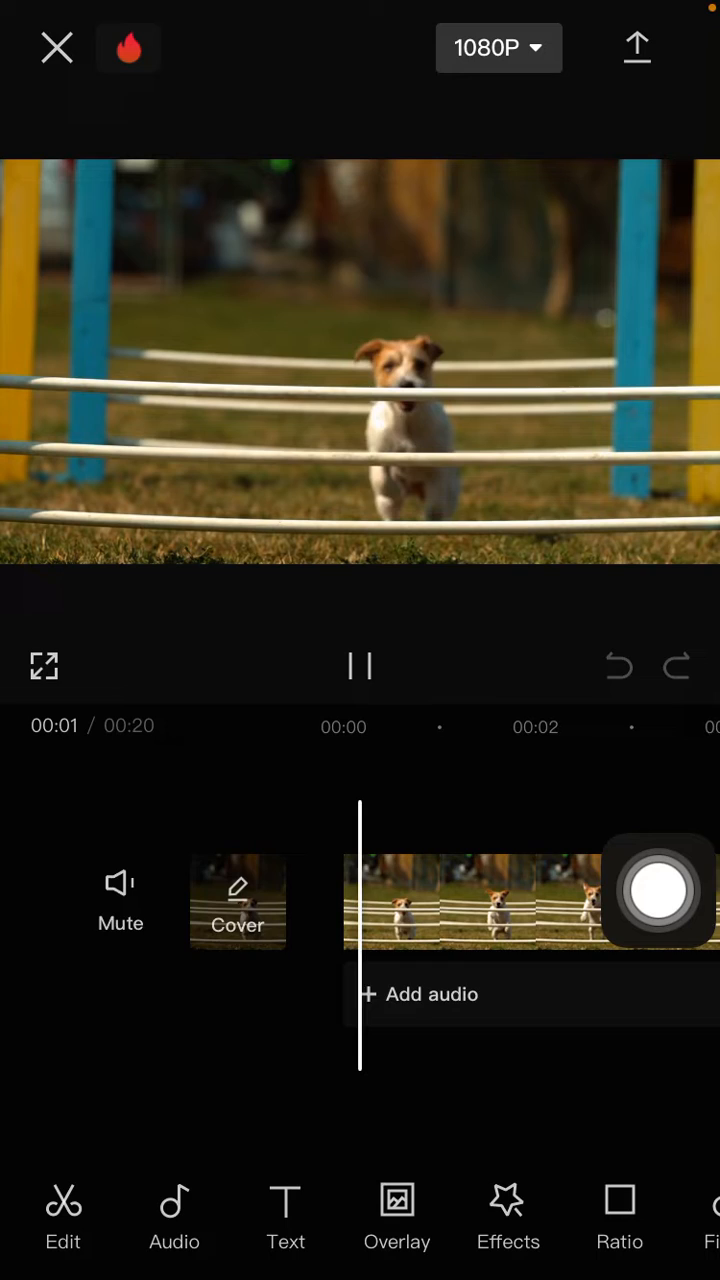
- Scrub the timeline to around the 12-second mark and select the dog clip
scroll(left, 3)
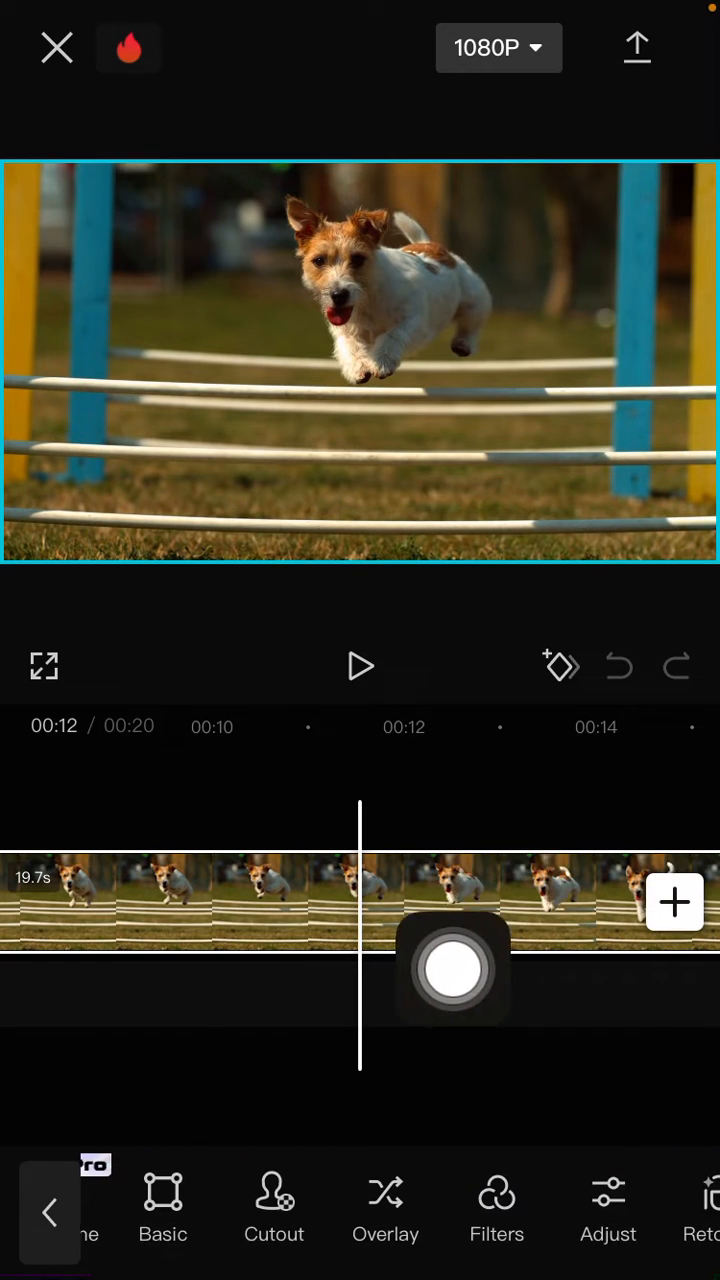
- Duplicate the dog clip and set the copy's speed to 9.9x, shortening it to 2 seconds
scroll(left, 3)
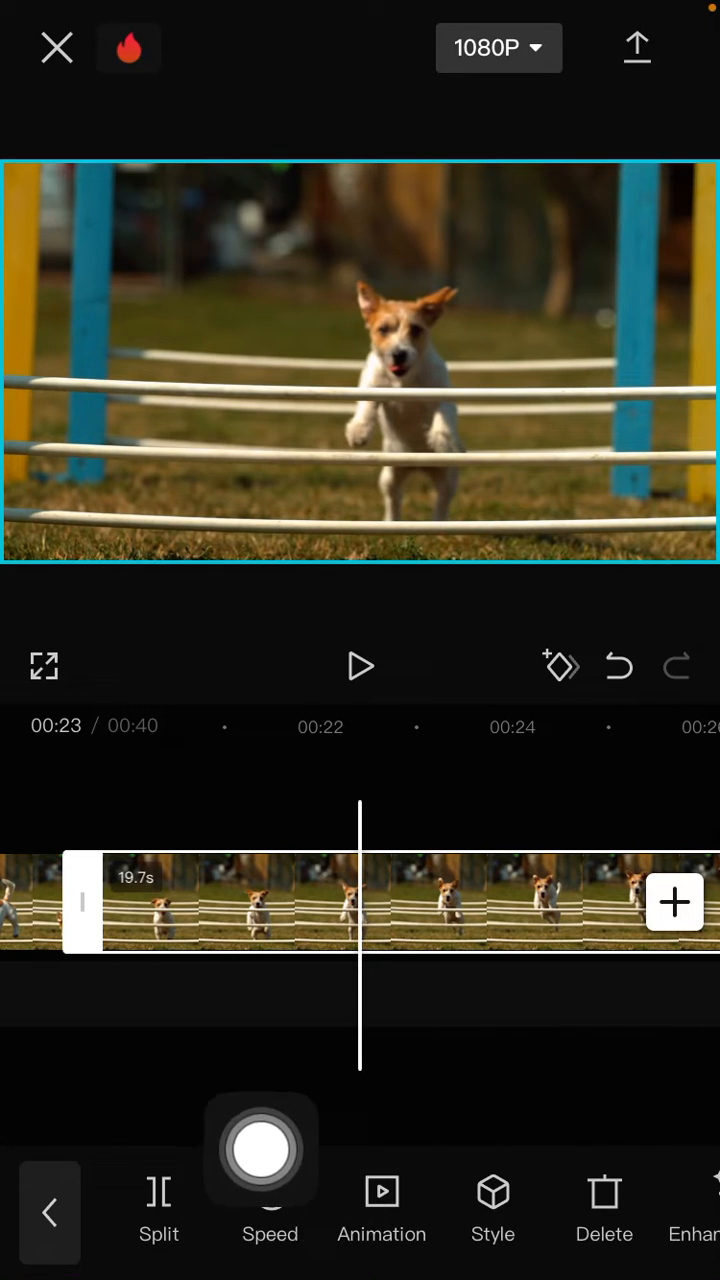
click(270, 1210)
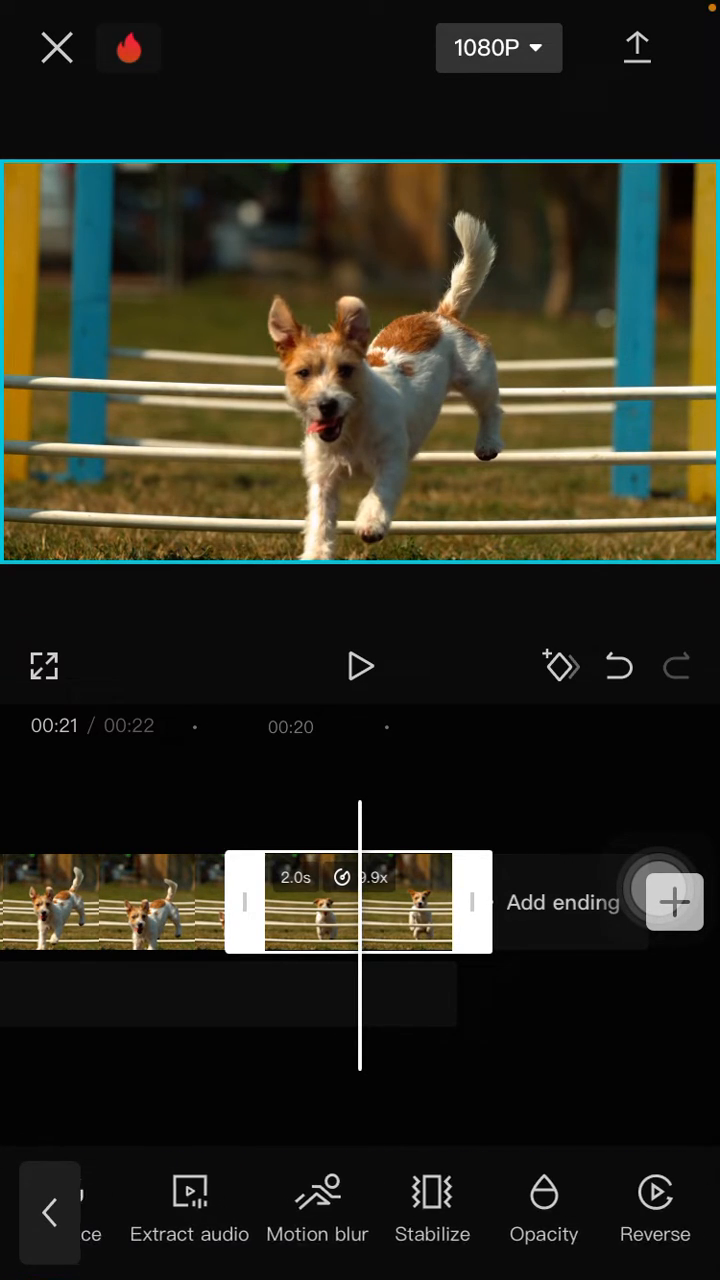
- Reverse the 2-second sped-up copy and play the 22-second video from 00:00
scroll(left, 3)
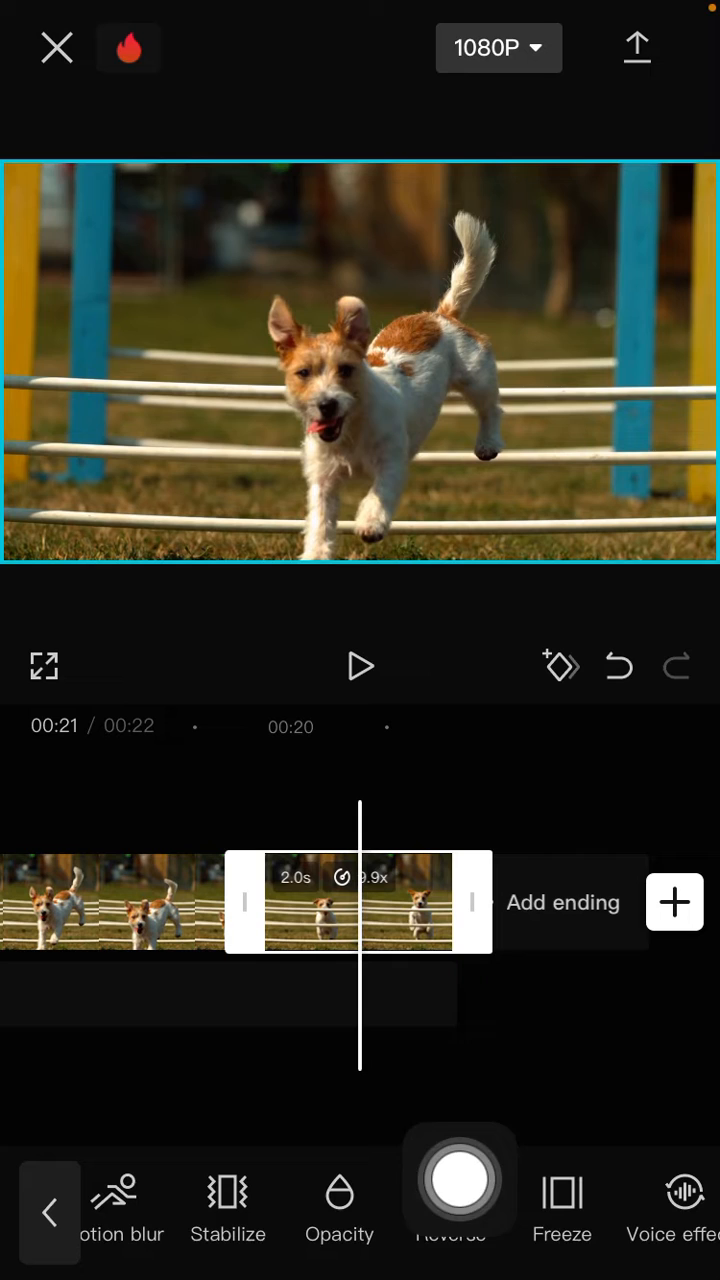
click(458, 1180)
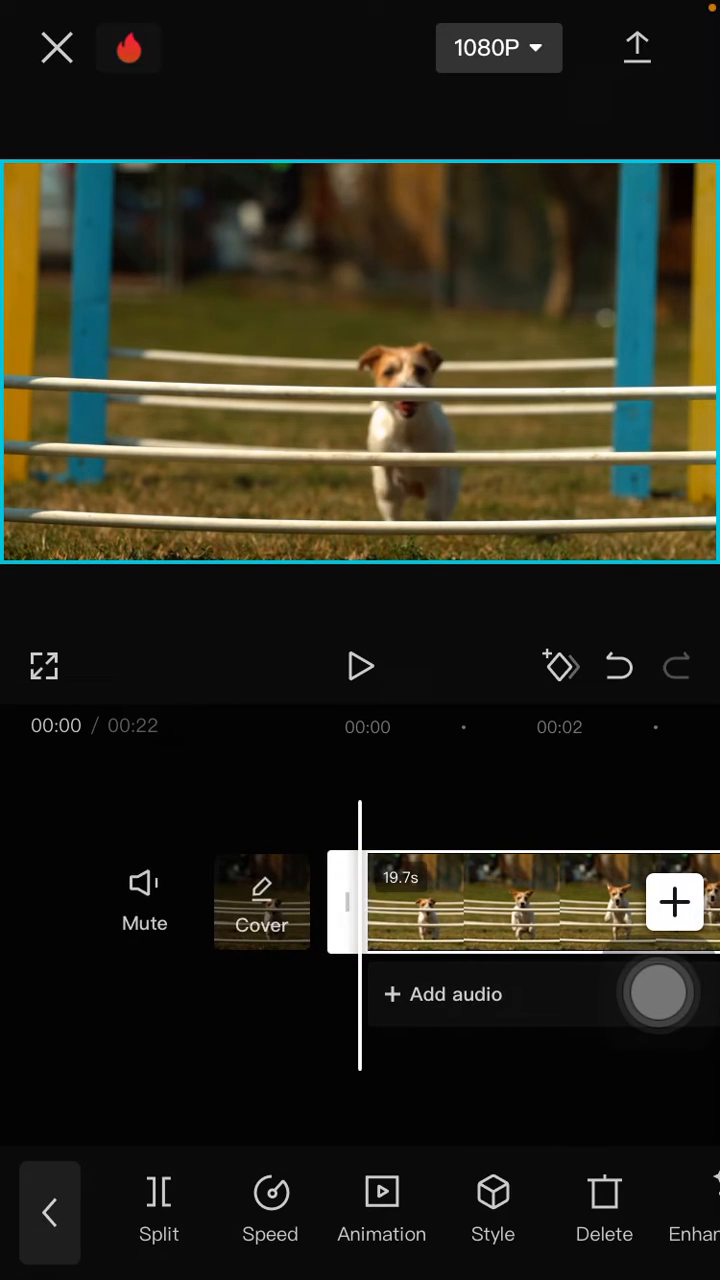
click(360, 666)
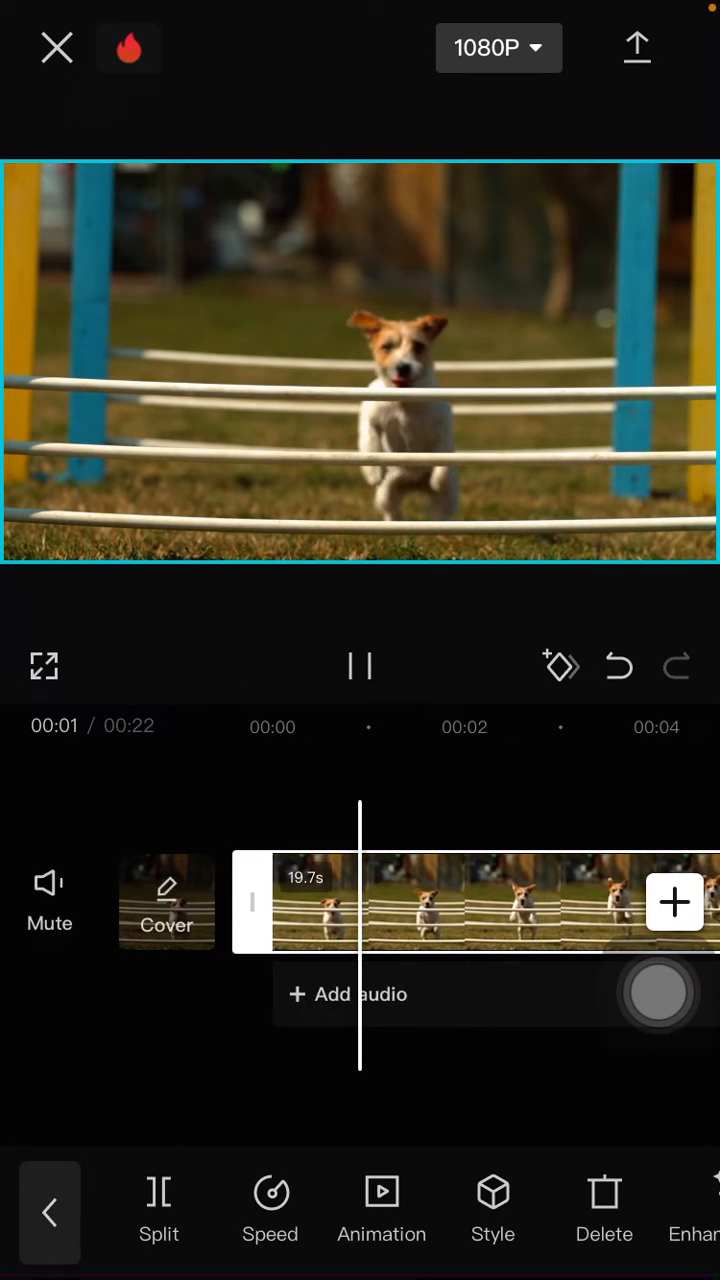